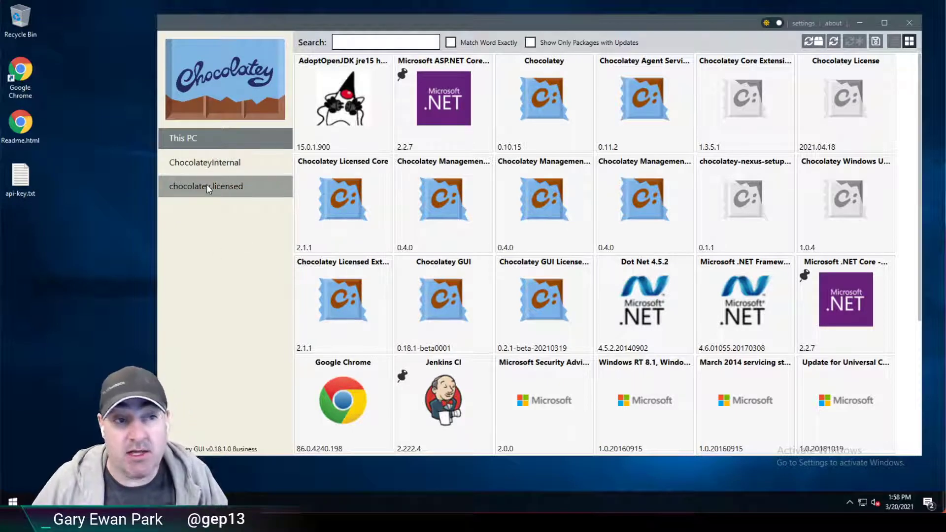
Open the chocolatey.licensed source from the left sidebar to list its licensed packages.
{"action": "left_click", "coordinate": [206, 186]}
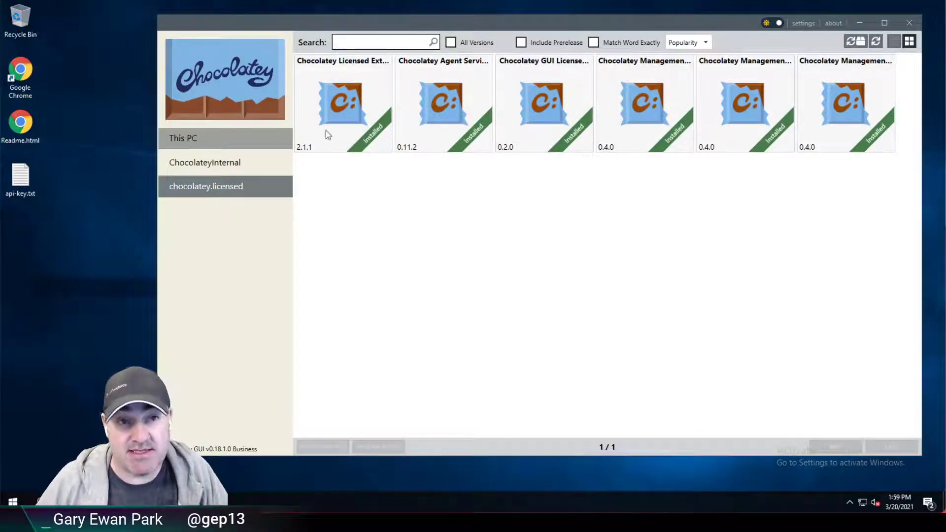
Open Settings and select the empty DefaultSourceName setting.
{"action": "left_click", "coordinate": [803, 24]}
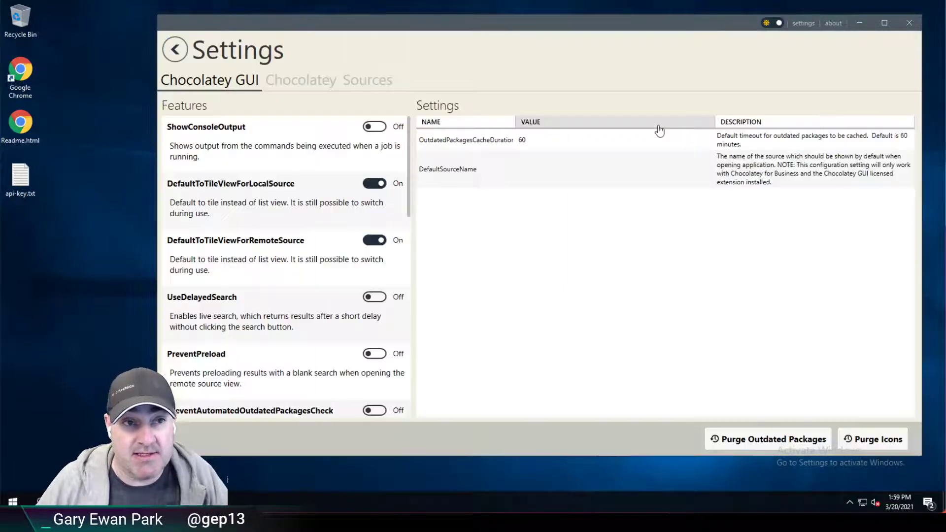
{"action": "left_click", "coordinate": [448, 169]}
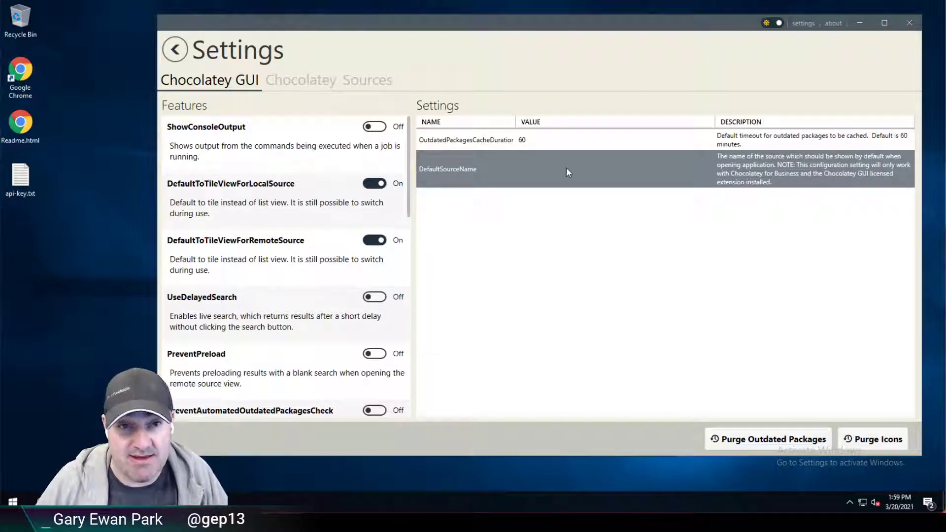
{"action": "mouse_move", "coordinate": [772, 168]}
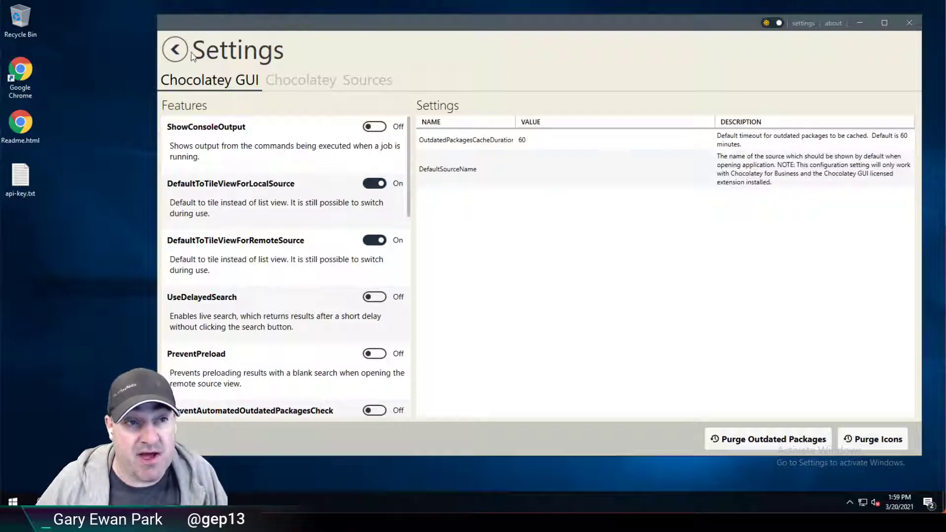
Reopen Settings and enter chocolatey.licensed as the DefaultSourceName value.
{"action": "left_click", "coordinate": [175, 50]}
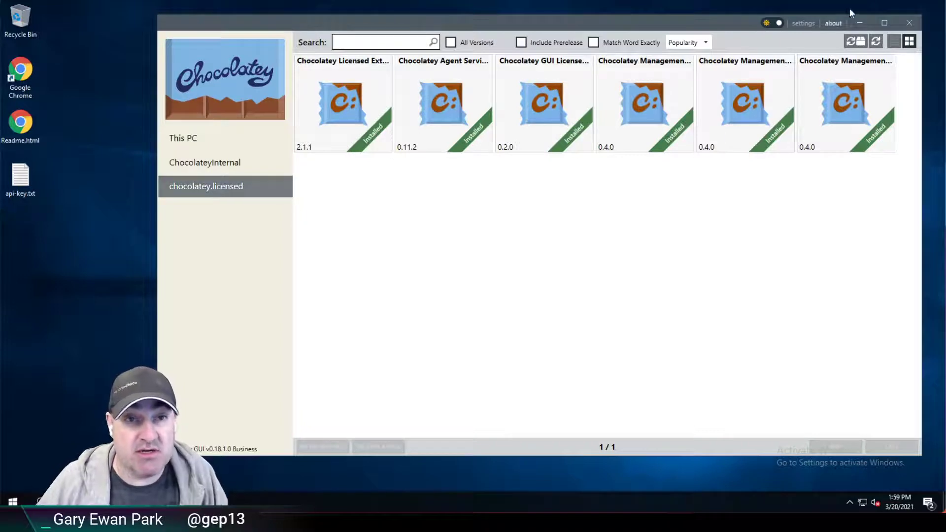
{"action": "left_click", "coordinate": [803, 23]}
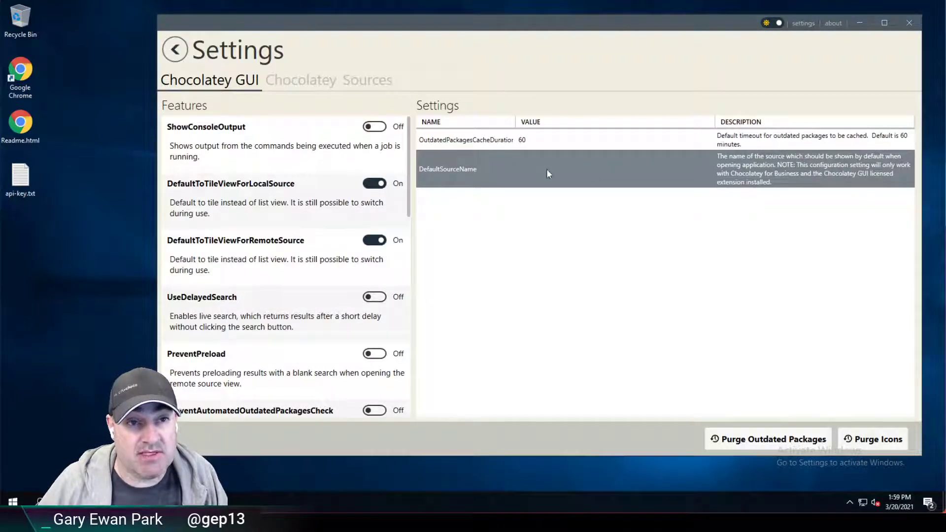
{"action": "type", "text": "chocolatey.licensed"}
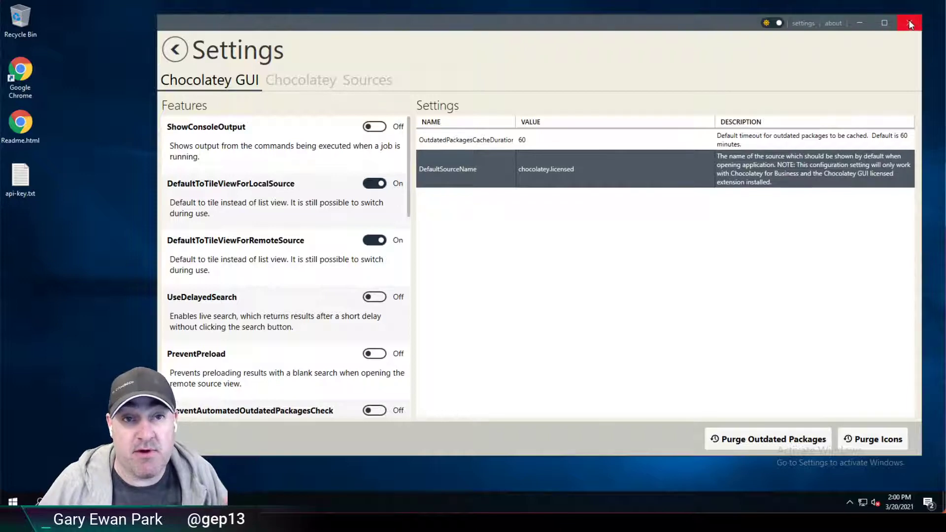
Close Chocolatey GUI and rerun chocolateygui from PowerShell to open on chocolatey.licensed.
{"action": "left_click", "coordinate": [911, 23]}
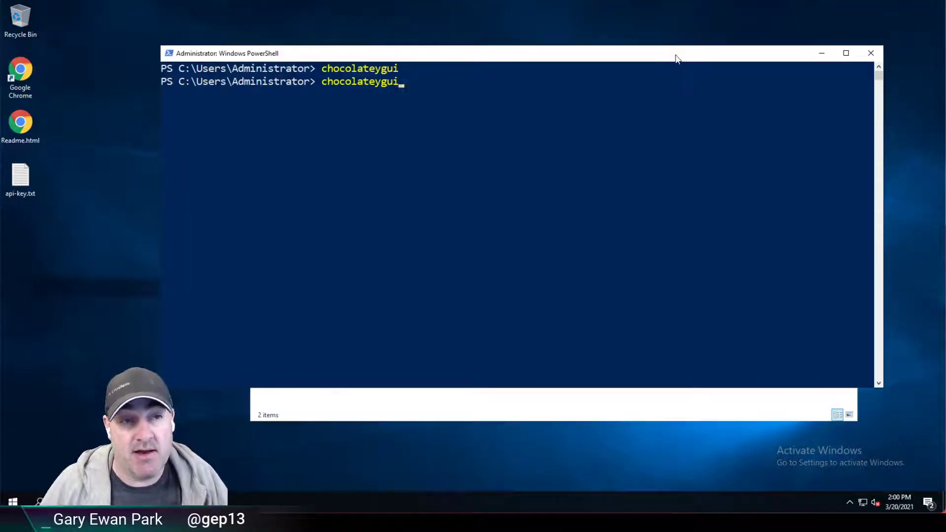
{"action": "key", "text": "Enter"}
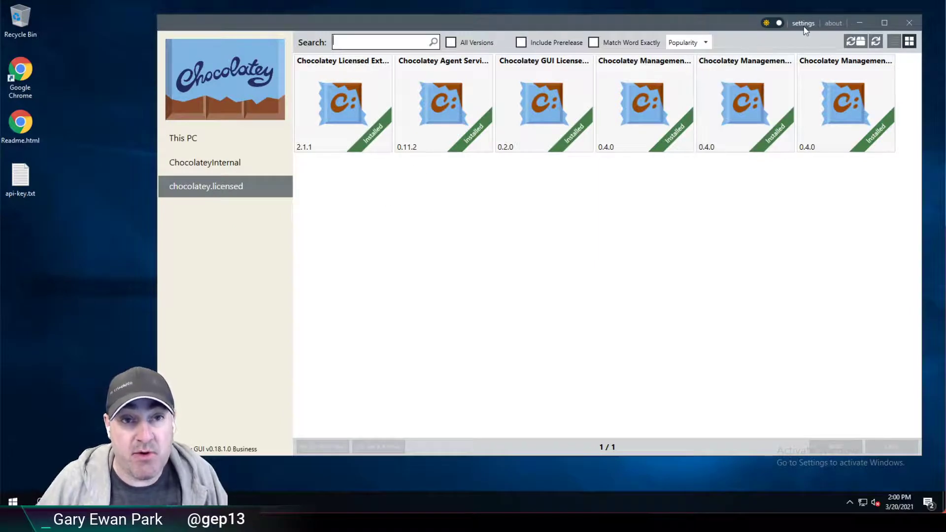
Change DefaultSourceName to chocolatey.licensed1 in Settings and close Chocolatey GUI.
{"action": "left_click", "coordinate": [803, 23]}
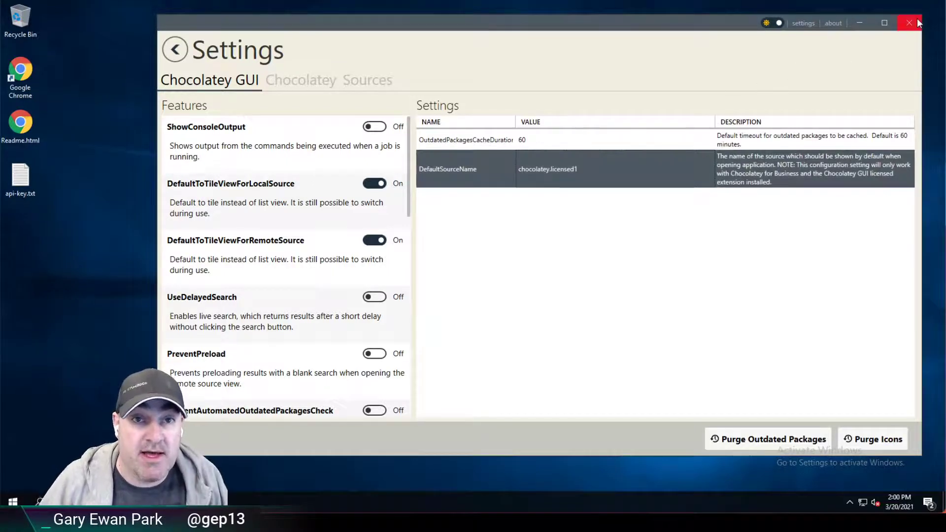
{"action": "left_click", "coordinate": [909, 24]}
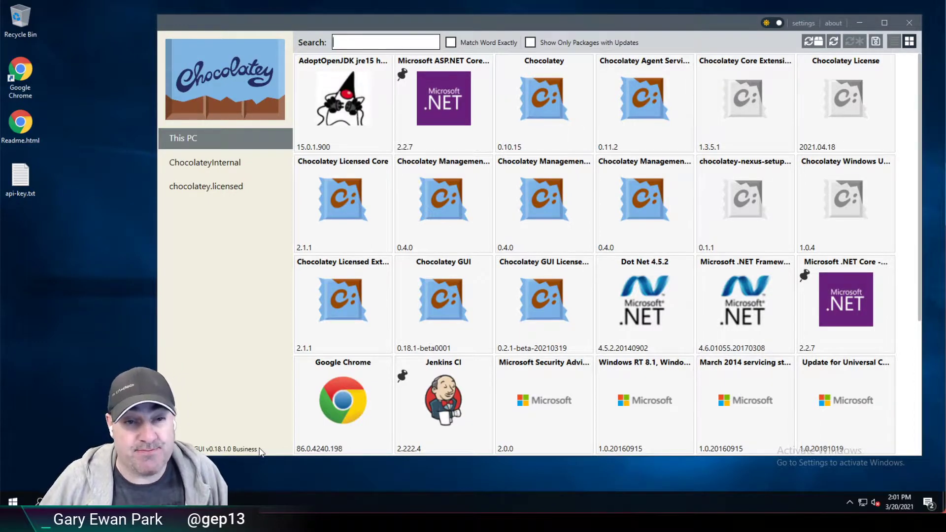
Select the Jenkins CI package in the This PC local package list.
{"action": "left_click", "coordinate": [443, 404]}
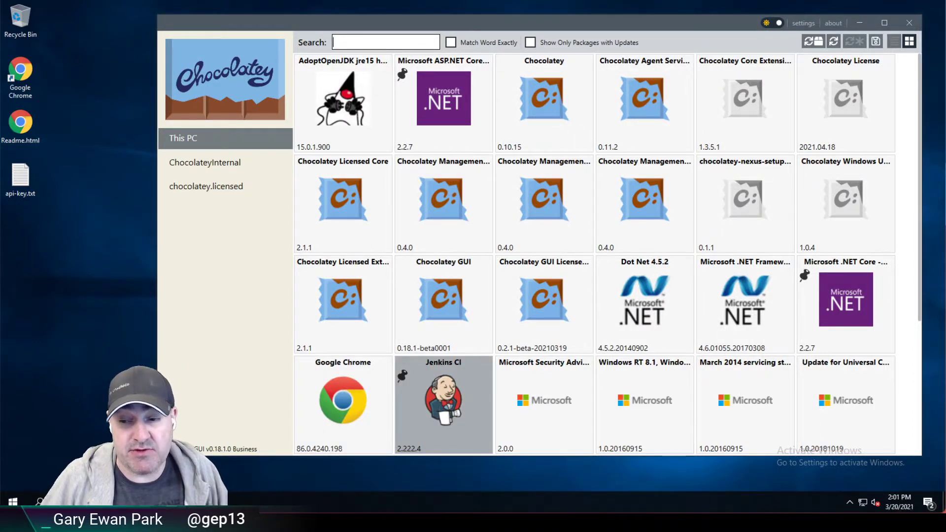